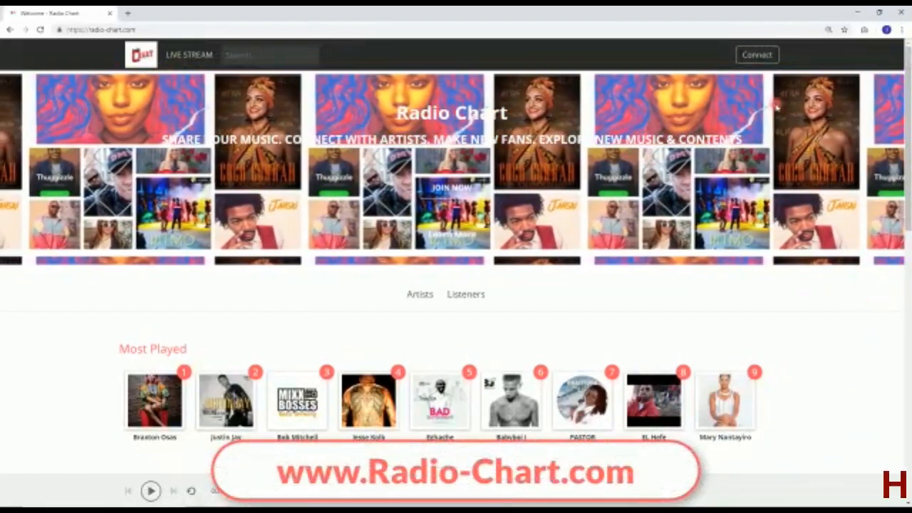
Step: Bring up the Connect form with its login and register options
click(756, 54)
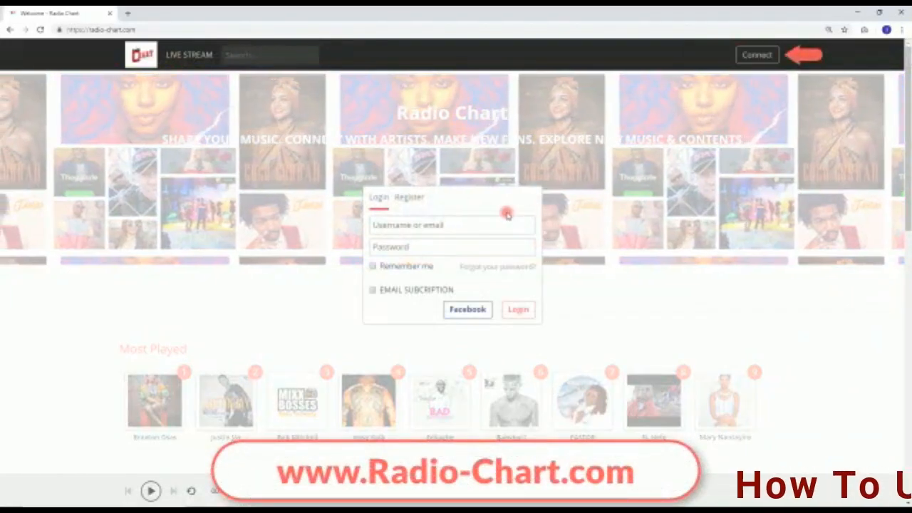
Step: Register a new account with username, password, email and captcha 110511, landing on the upload page
click(409, 197)
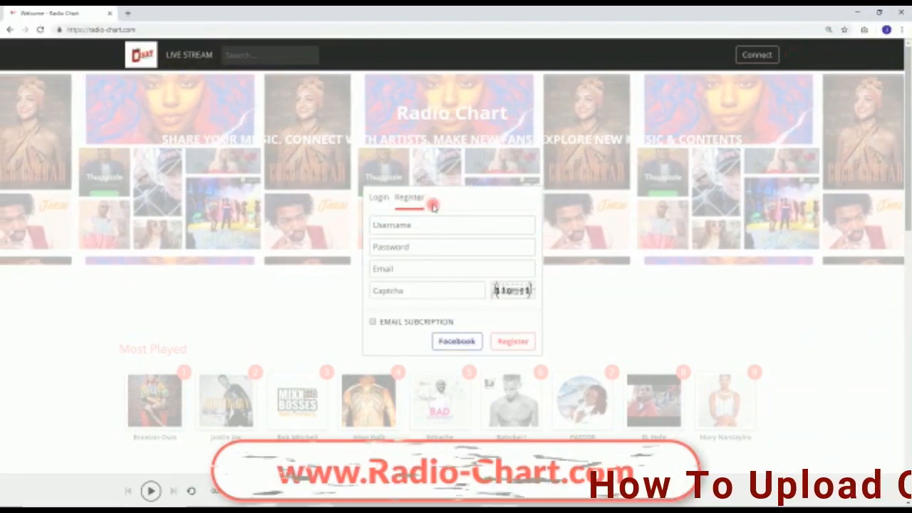
text(110511)
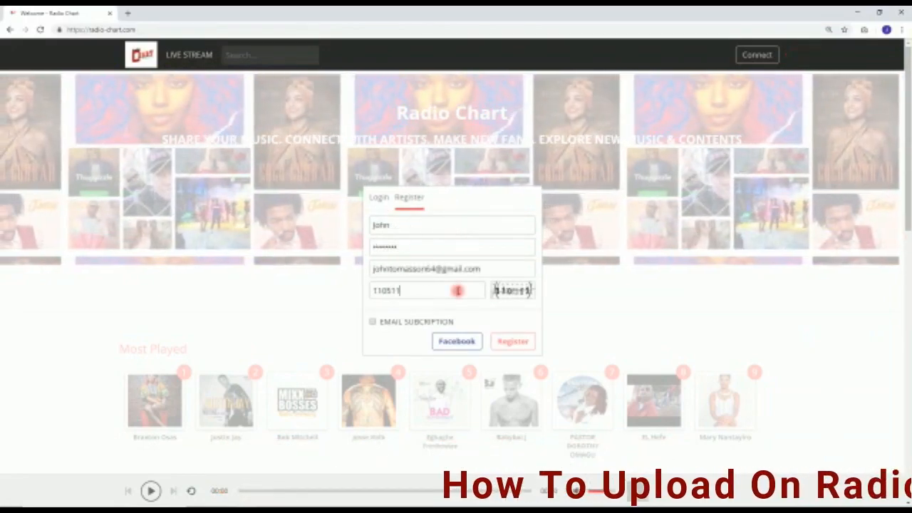
click(513, 341)
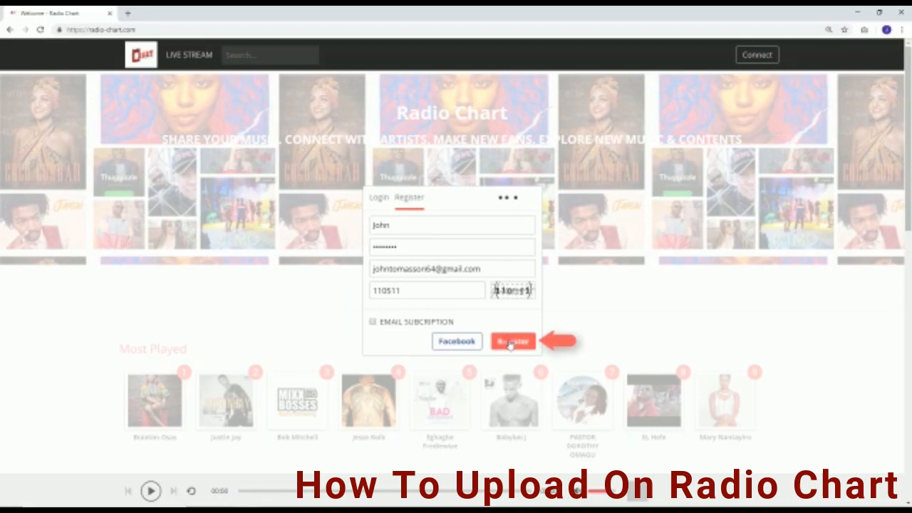
click(513, 341)
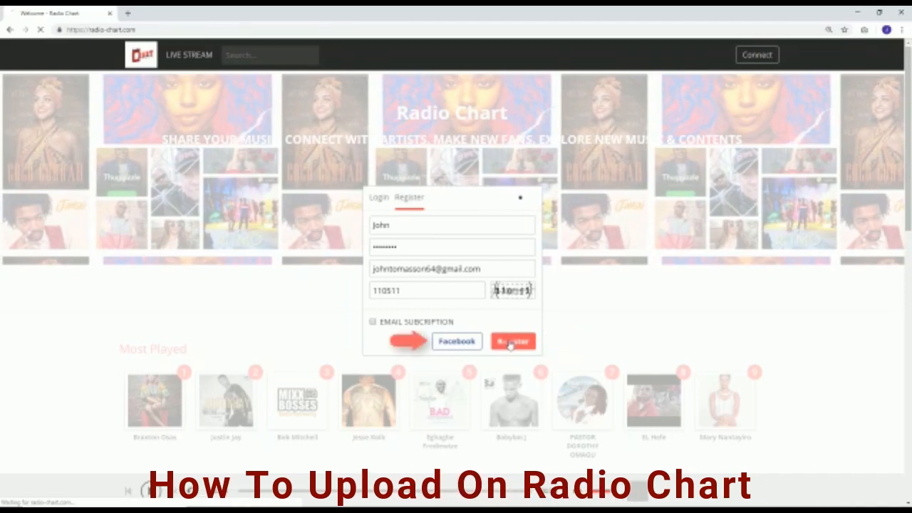
click(513, 340)
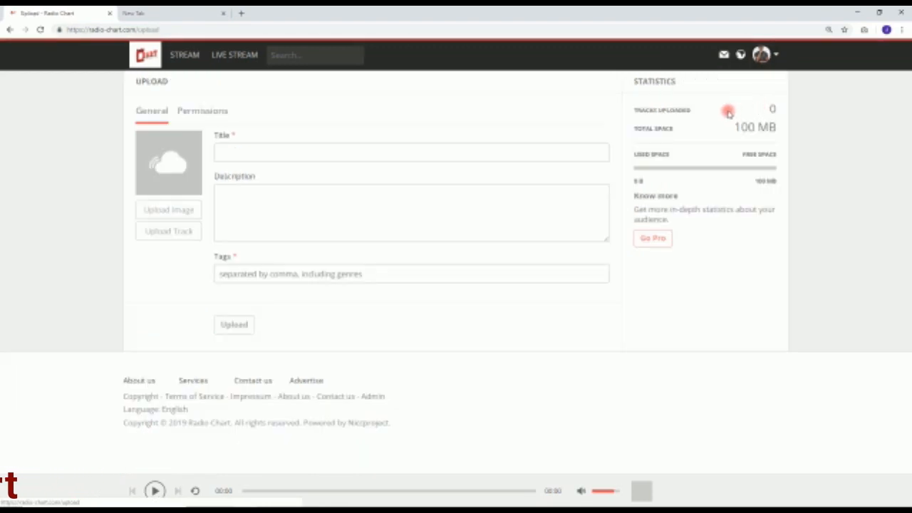
Step: Upload a track titled 'Project Road Trip - It's About To Go Down' with its image and audio
click(383, 151)
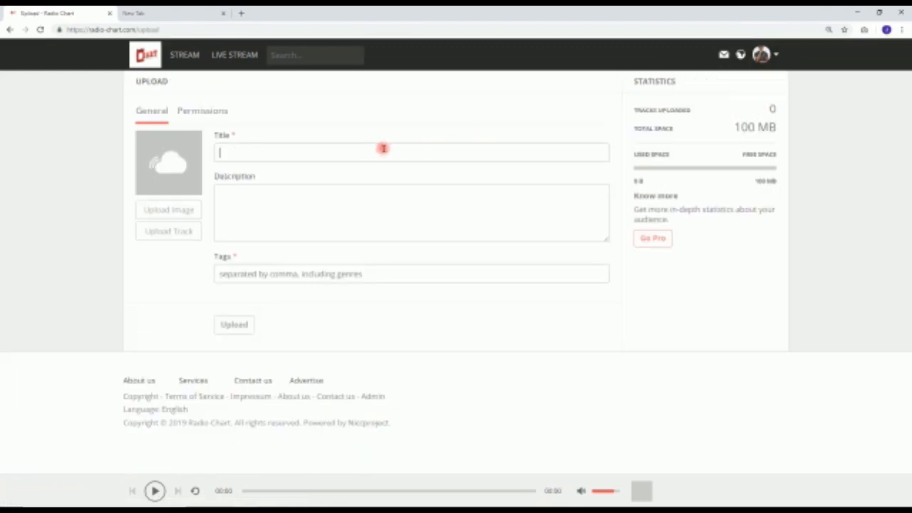
text(Project Road Trip - It's About To Go Down)
click(411, 273)
text(Road Trip,Upbeat , 20th)
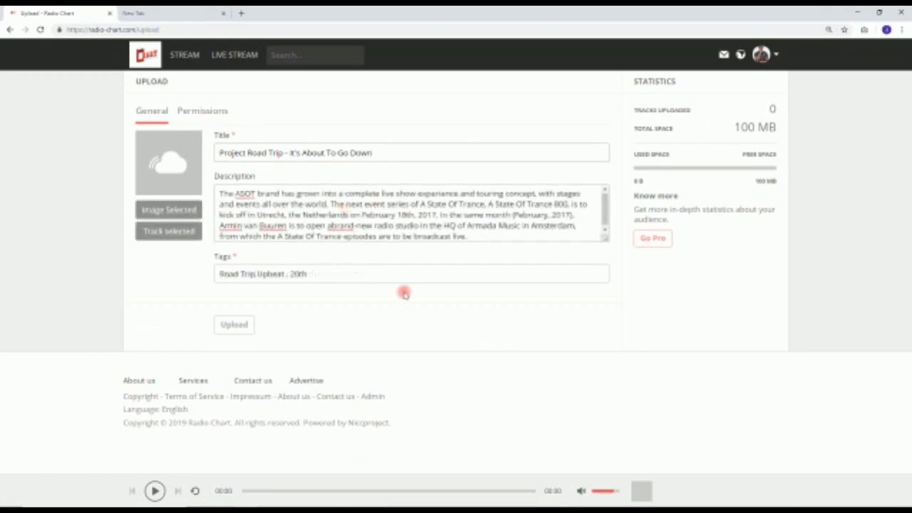
click(234, 325)
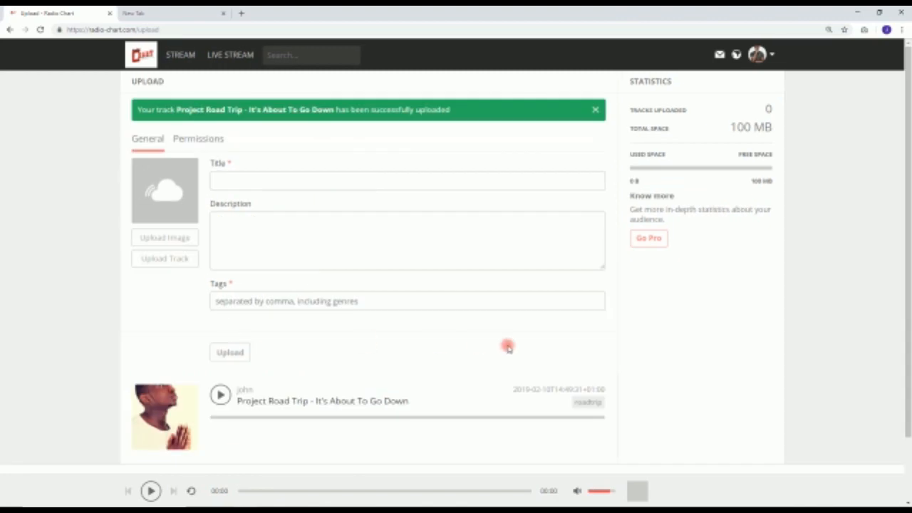
scroll(down, 3)
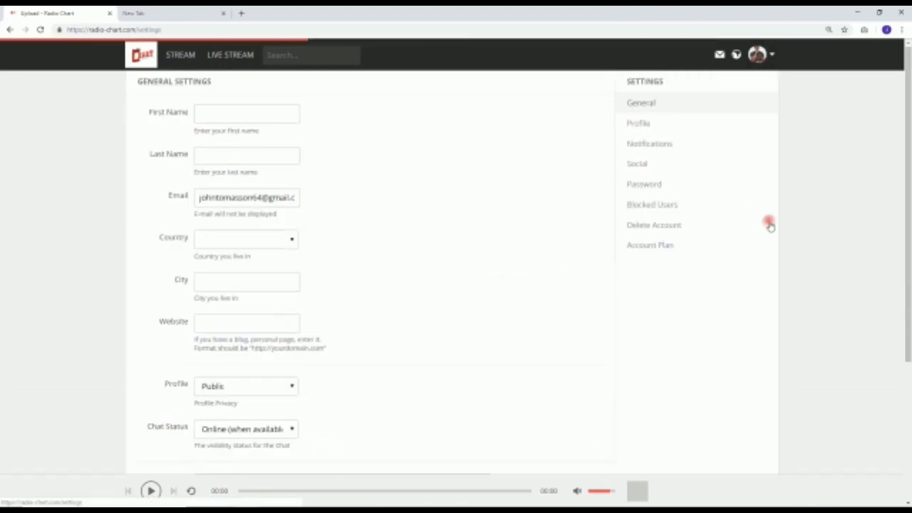
Step: Play the Project Road Trip track from the account's public profile page
click(635, 162)
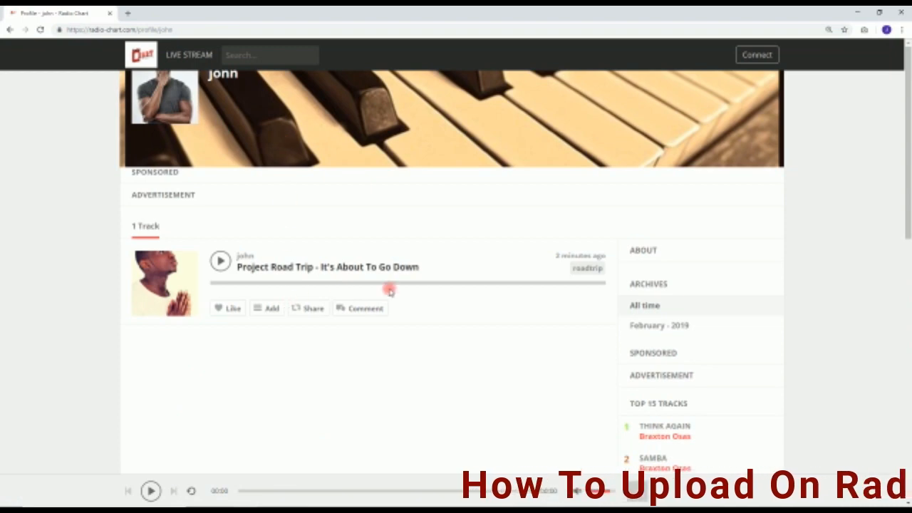
mouse_move(333, 319)
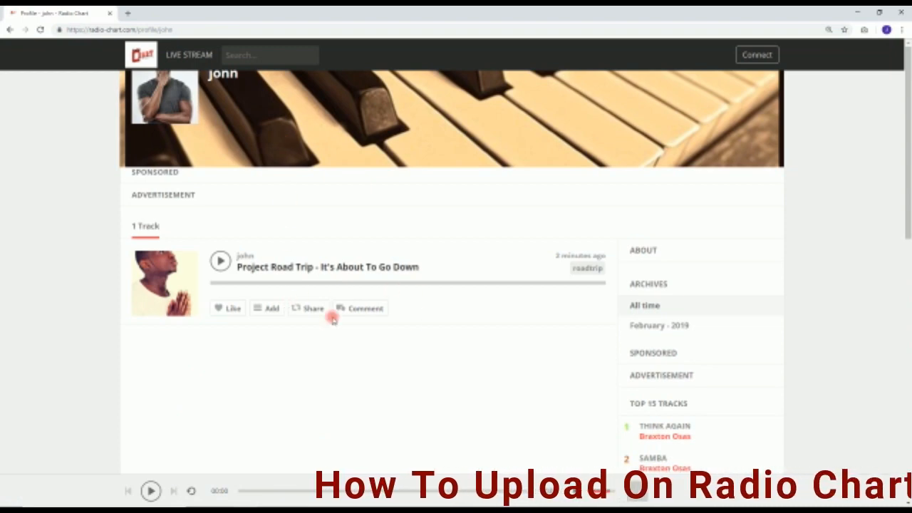
click(220, 260)
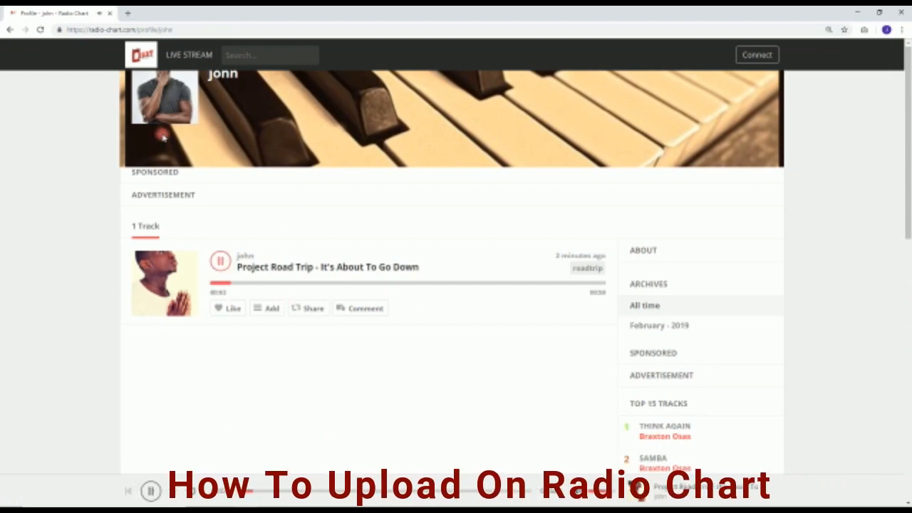